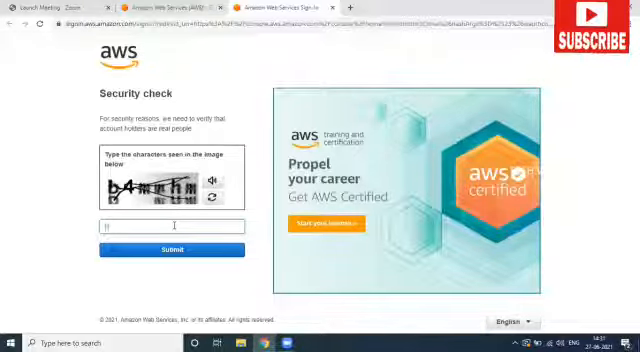
- Enter captcha 'b4n' and the root password to sign in
type("b4nmh")
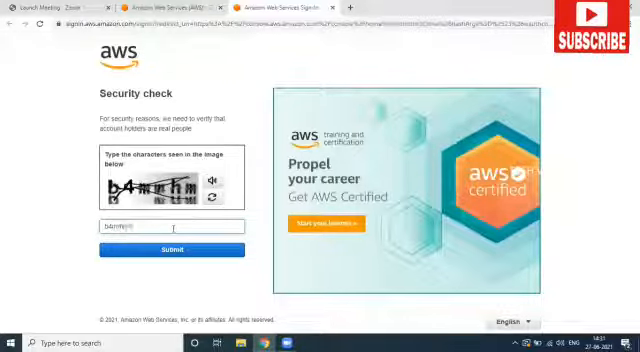
left_click(167, 249)
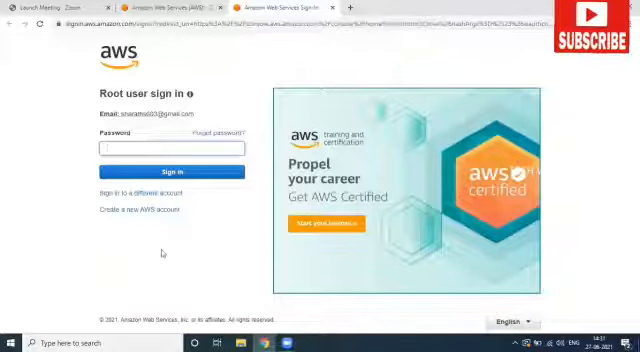
type("password")
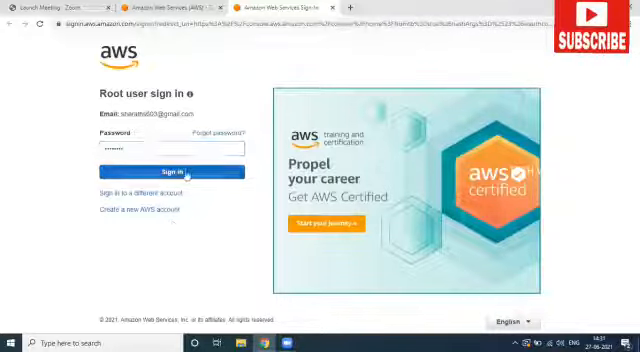
left_click(158, 169)
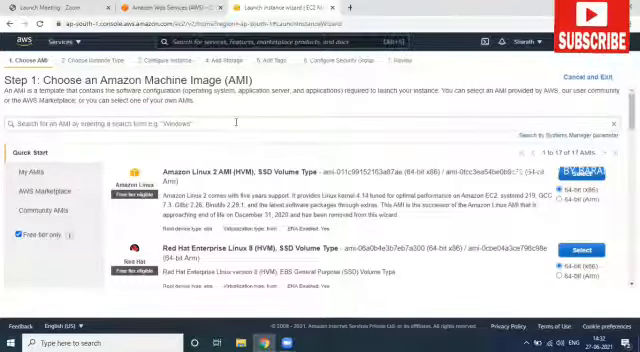
- Search the AMI list for 'ubuntu' to find Ubuntu Server 20.04 LTS
type("ubuntu")
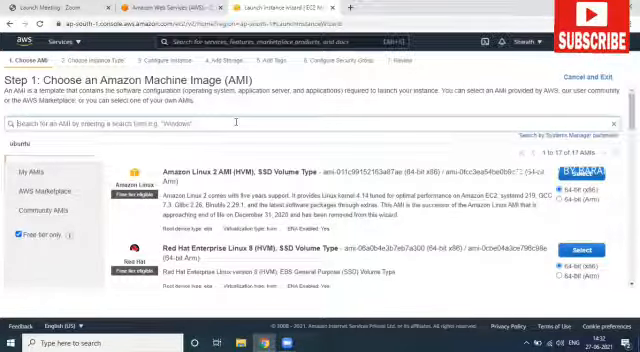
type("ubuntu")
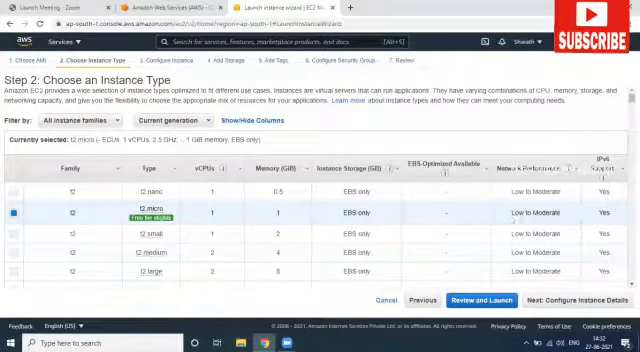
- Keep the free-tier t2.micro type and proceed to instance details
scroll("down", 3)
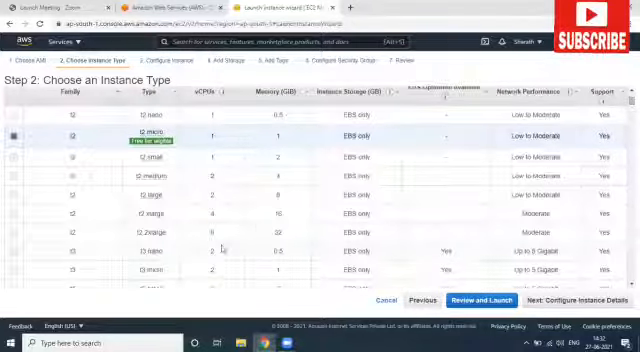
left_click(13, 133)
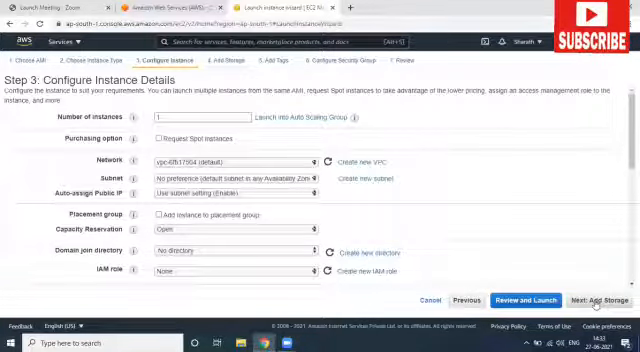
- Continue from instance details to the storage settings
left_click(590, 300)
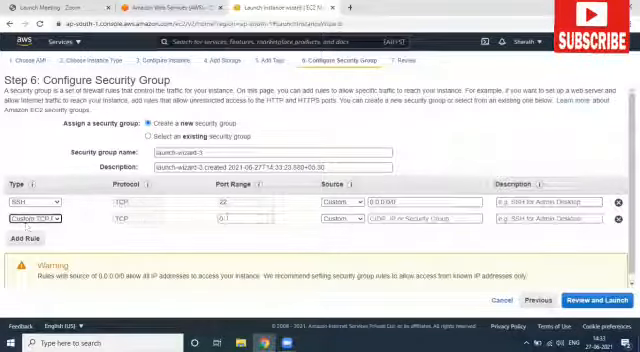
- Add an All TCP rule with source 0.0.0.0/0 and go to launch review
left_click(40, 216)
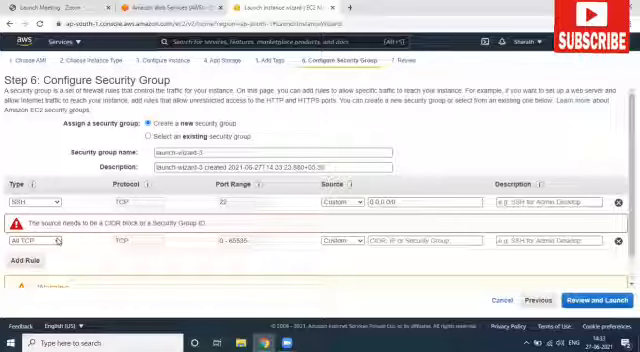
type("0.0.0.0/0")
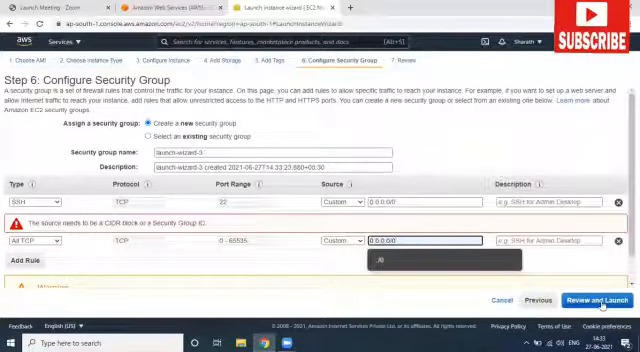
left_click(595, 299)
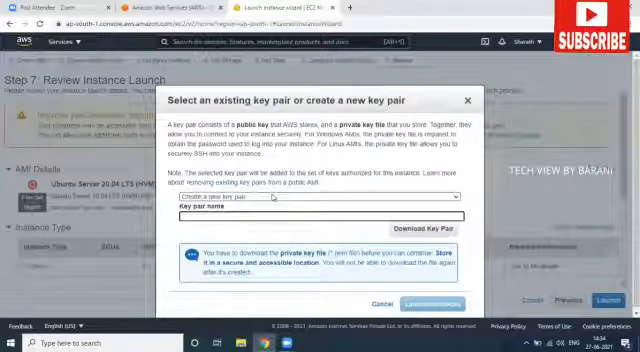
- Choose the existing awstest key pair in the launch dialog
left_click(318, 205)
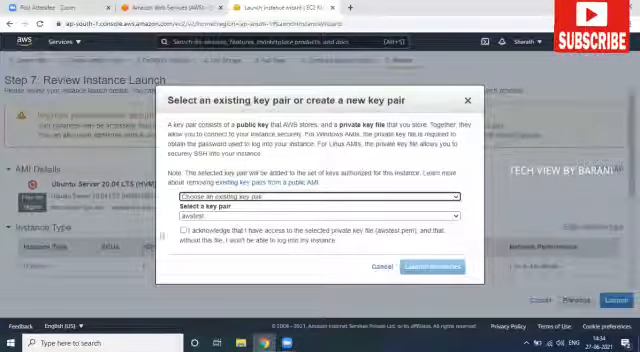
left_click(316, 217)
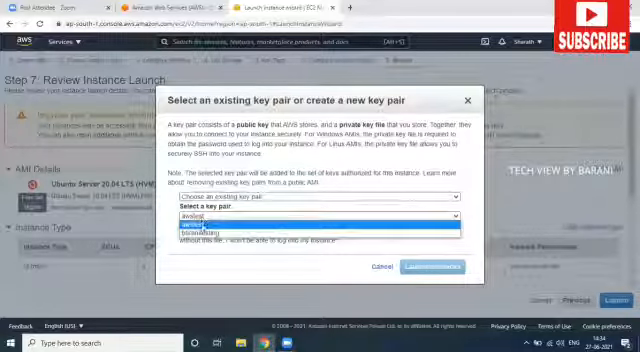
left_click(310, 221)
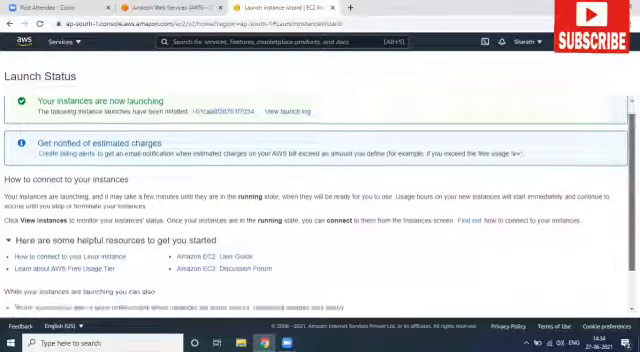
scroll("down", 3)
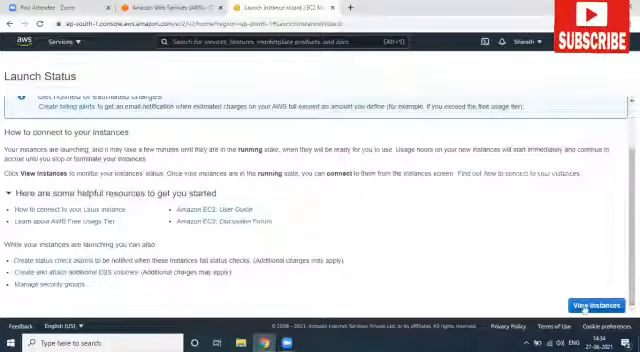